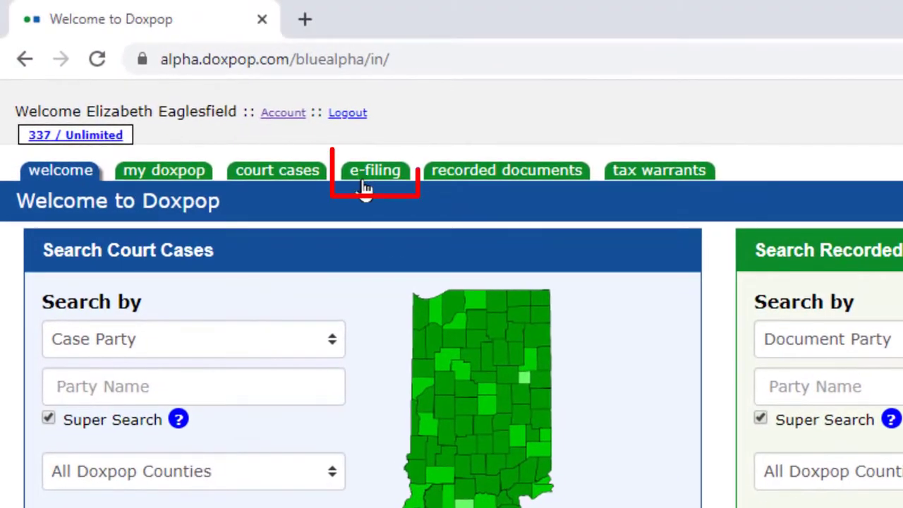
- Look up case 29D03-0502-MI-169 in Hamilton County from the e-filing section
click(374, 170)
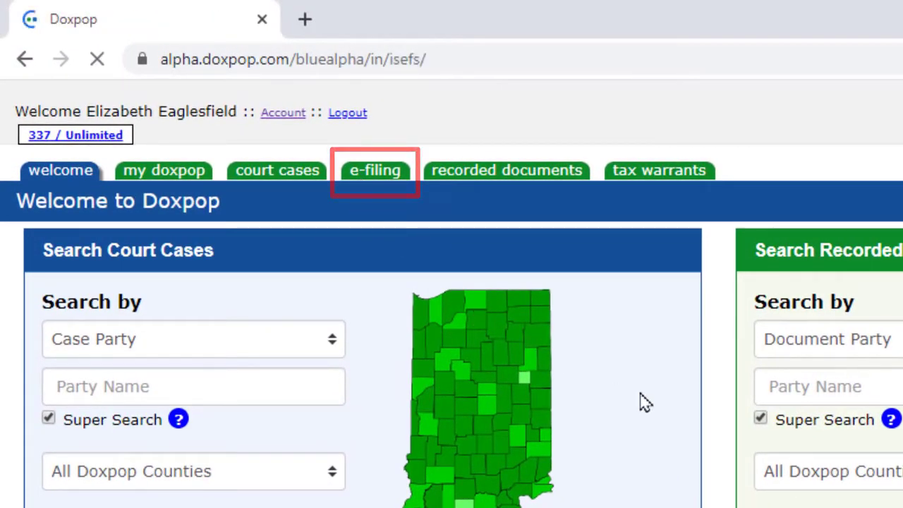
click(375, 170)
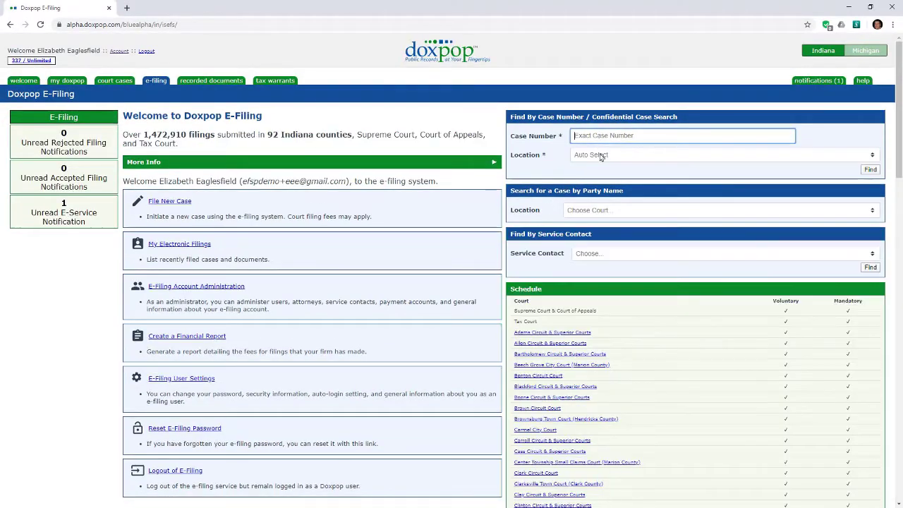
text(29D03-0502-MI-169)
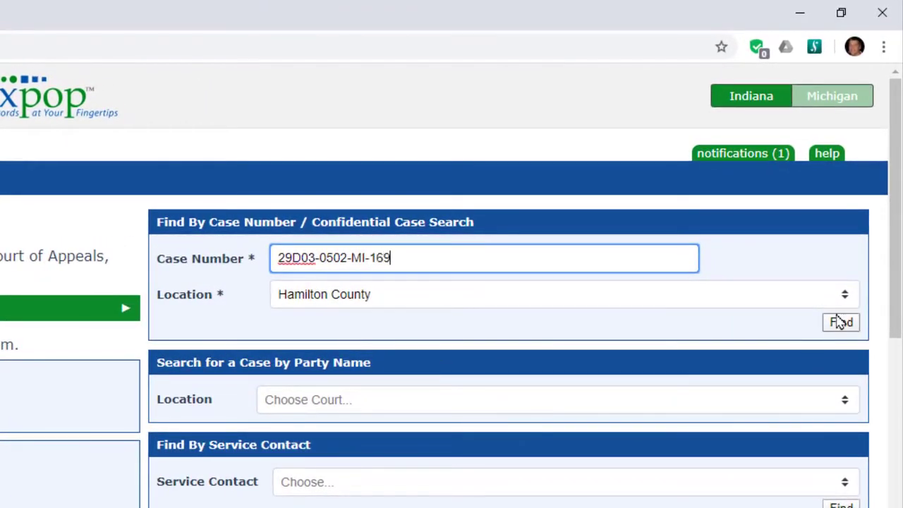
click(840, 322)
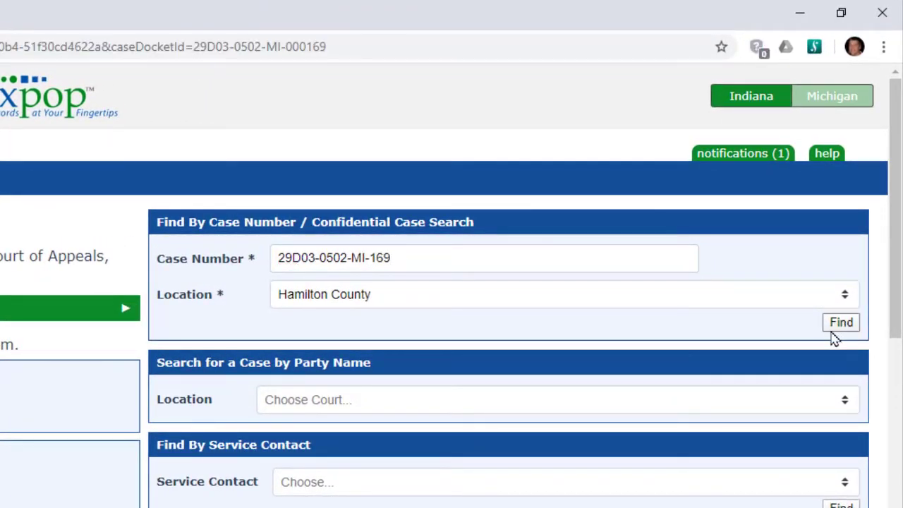
click(840, 322)
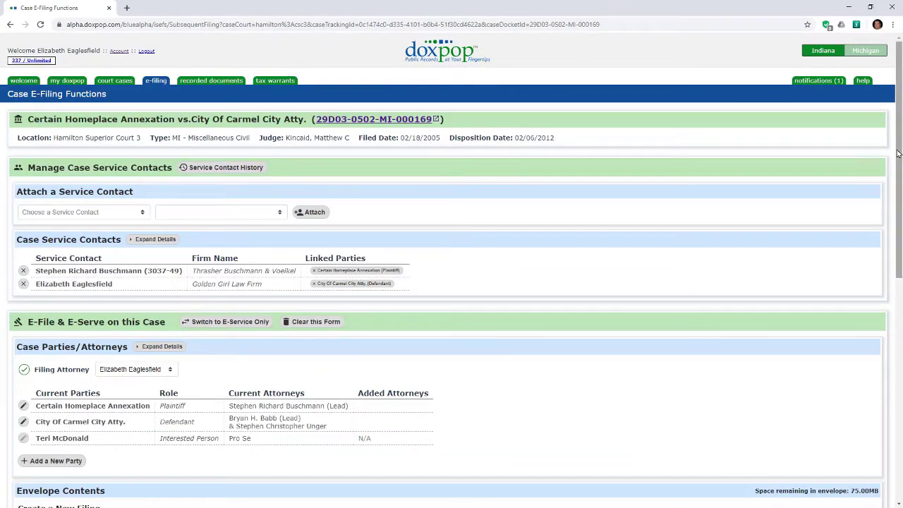
scroll(down, 3)
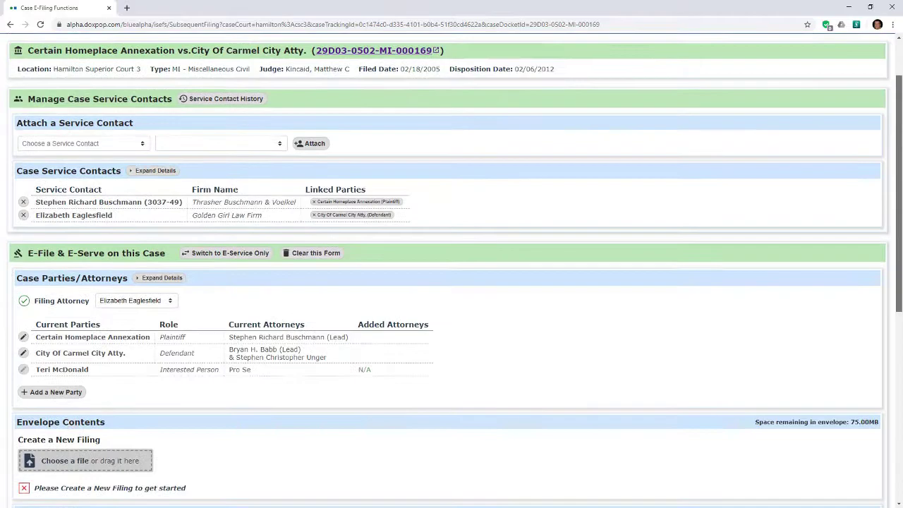
scroll(down, 3)
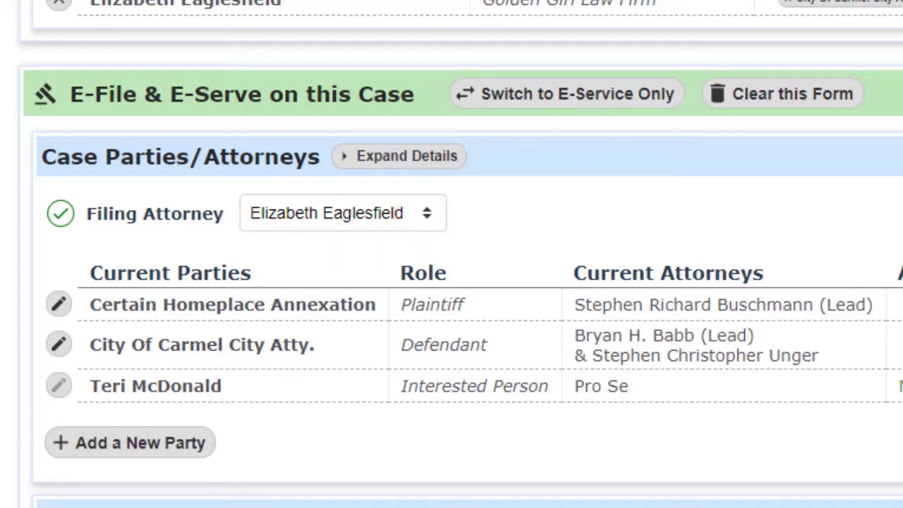
scroll(down, 3)
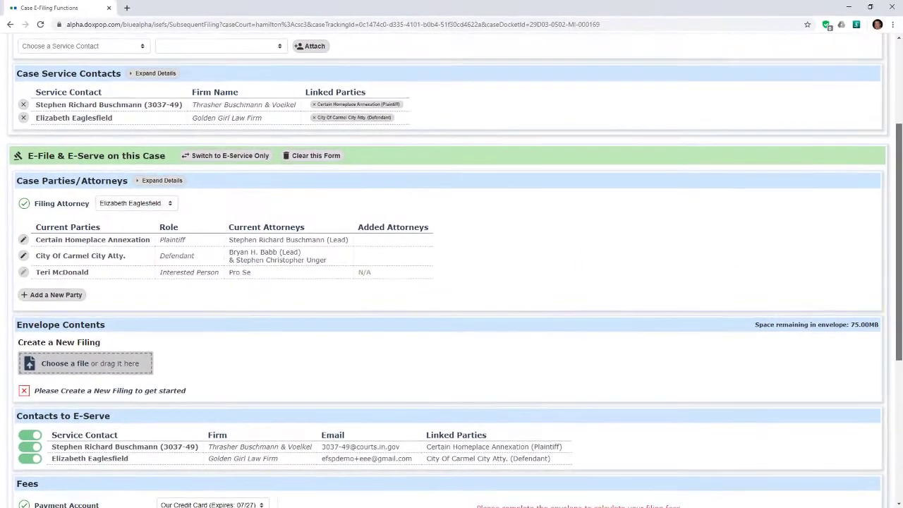
scroll(down, 3)
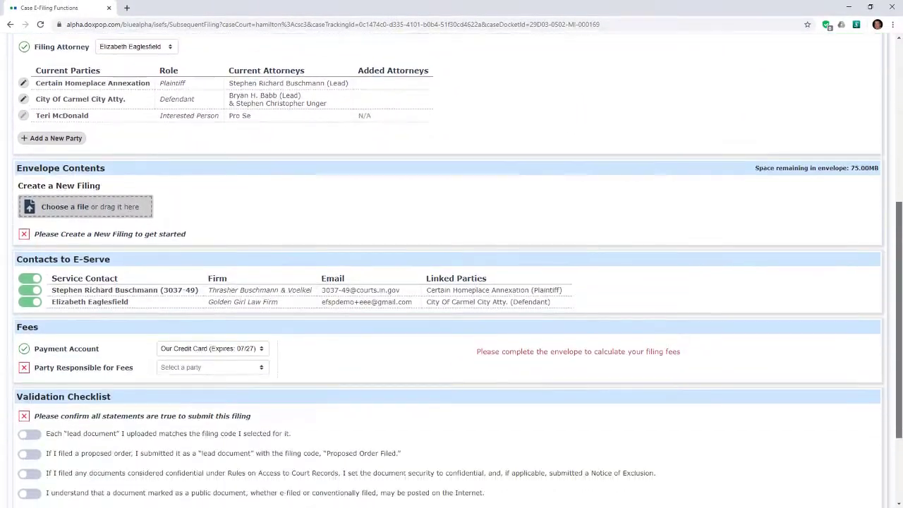
scroll(down, 3)
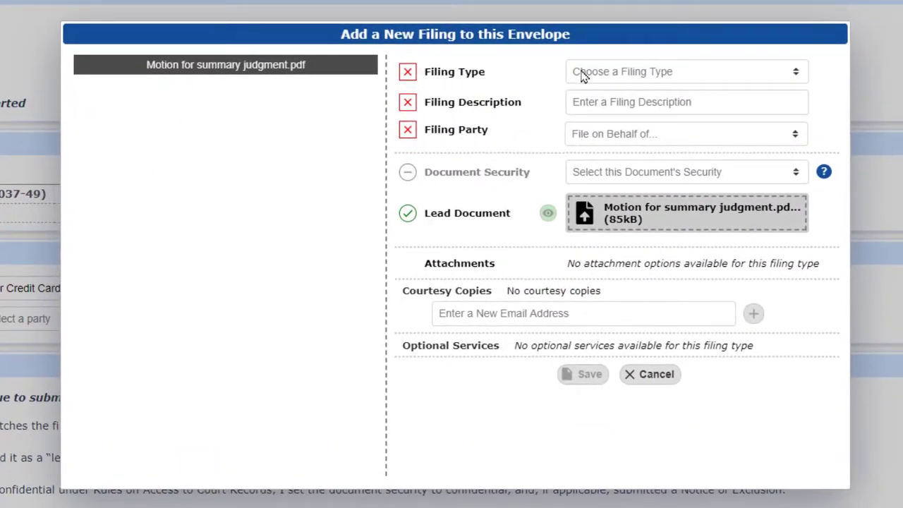
- Set type Motion, description 'Motion For Summary Judgment', party City Of Carmel City Atty., public security
click(684, 71)
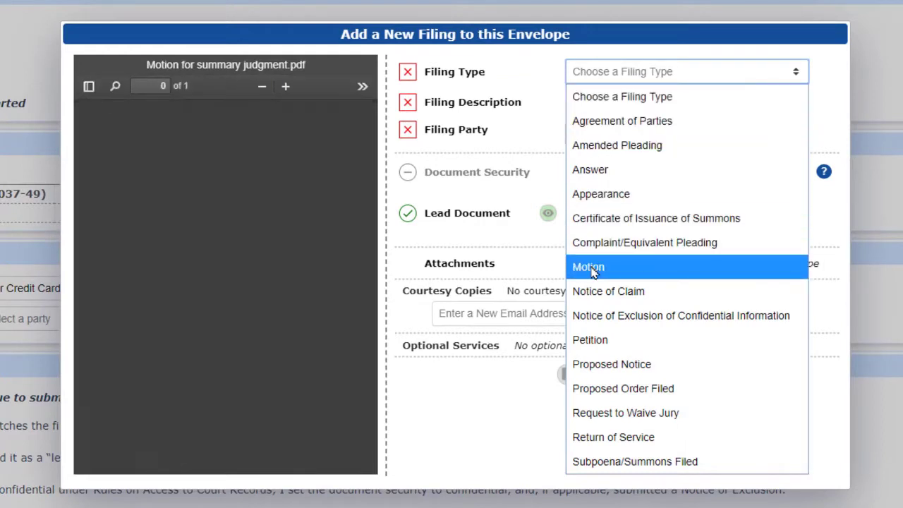
click(587, 267)
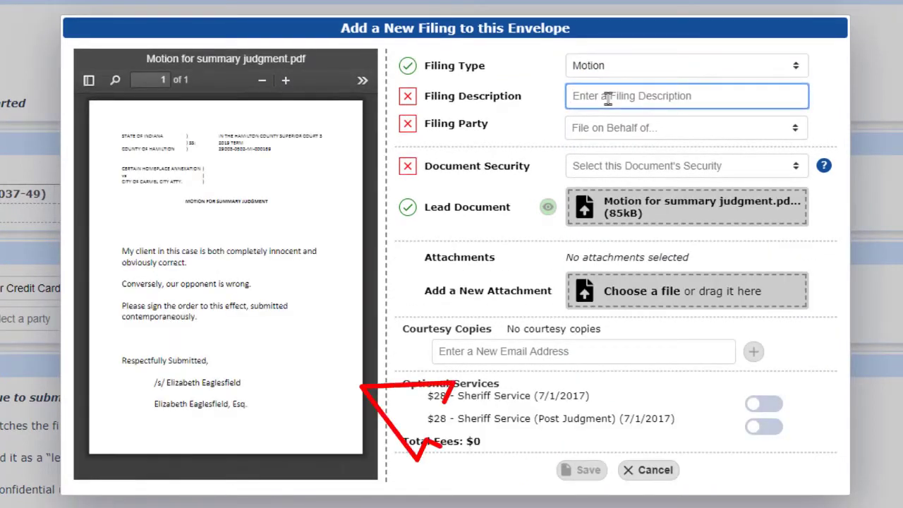
text(Motion)
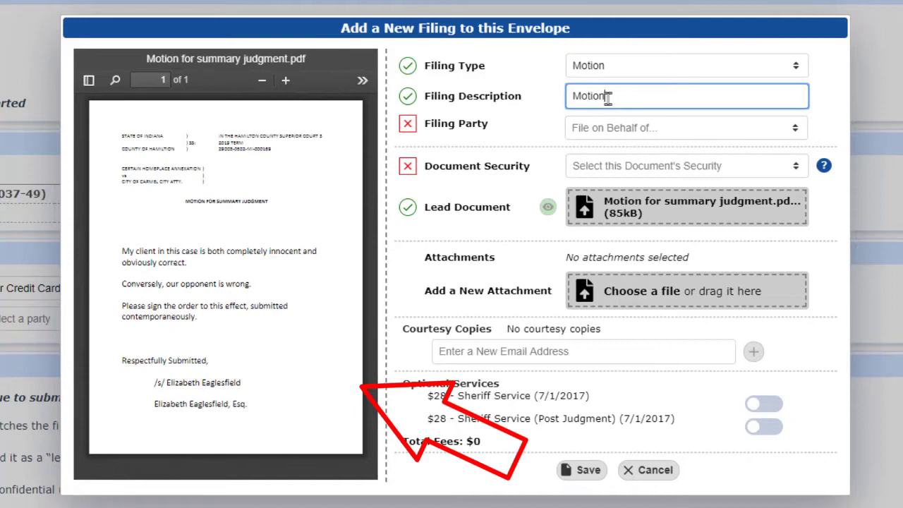
text(For Summary Judgment)
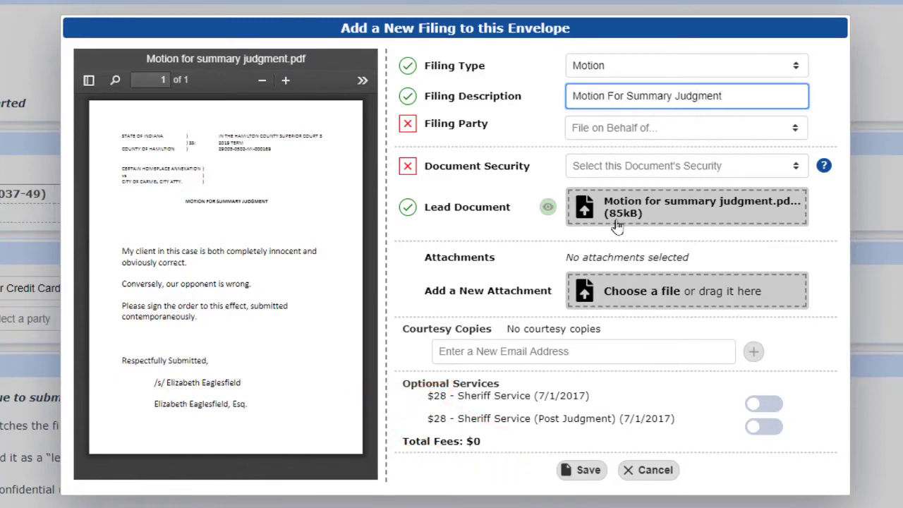
click(684, 128)
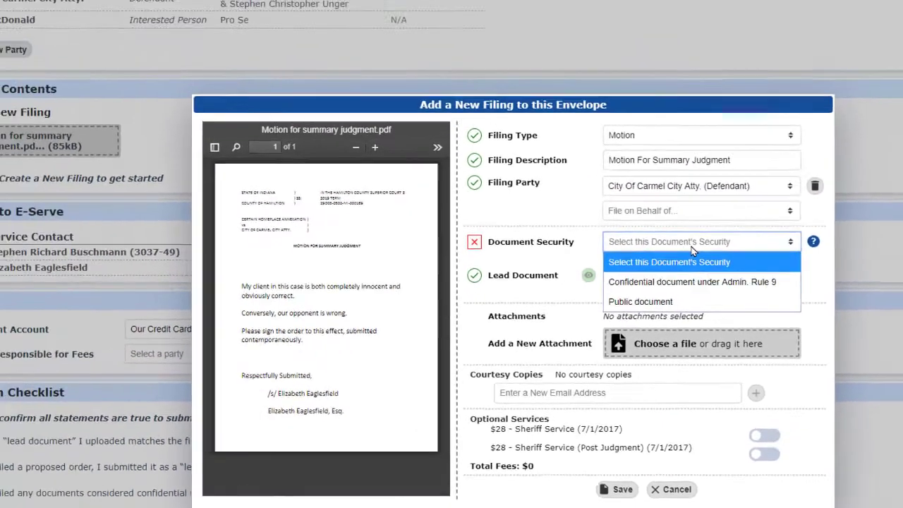
click(640, 301)
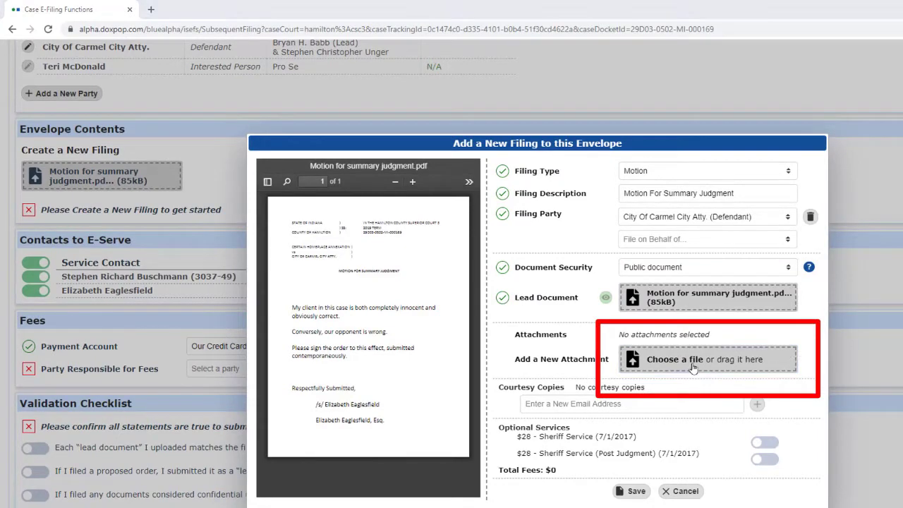
- Attach the Exhibit 1 file to the motion and preview it
click(694, 359)
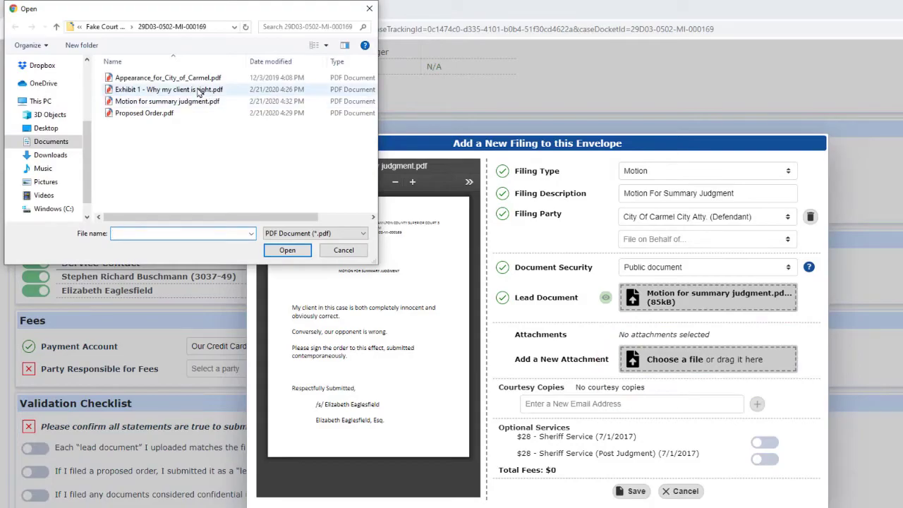
click(287, 250)
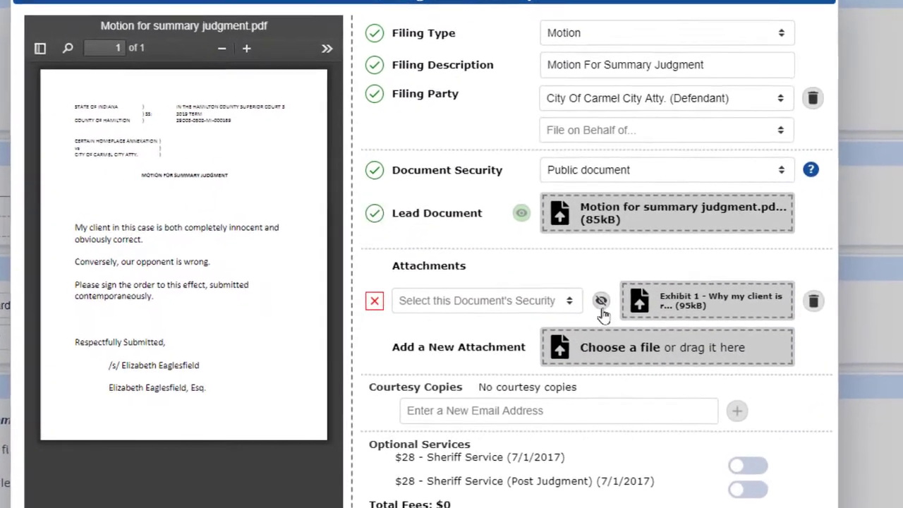
click(600, 301)
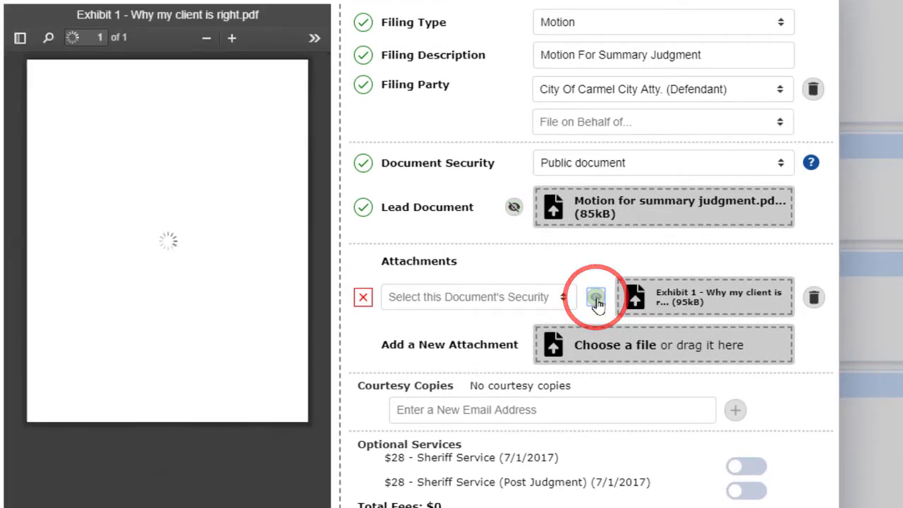
click(595, 296)
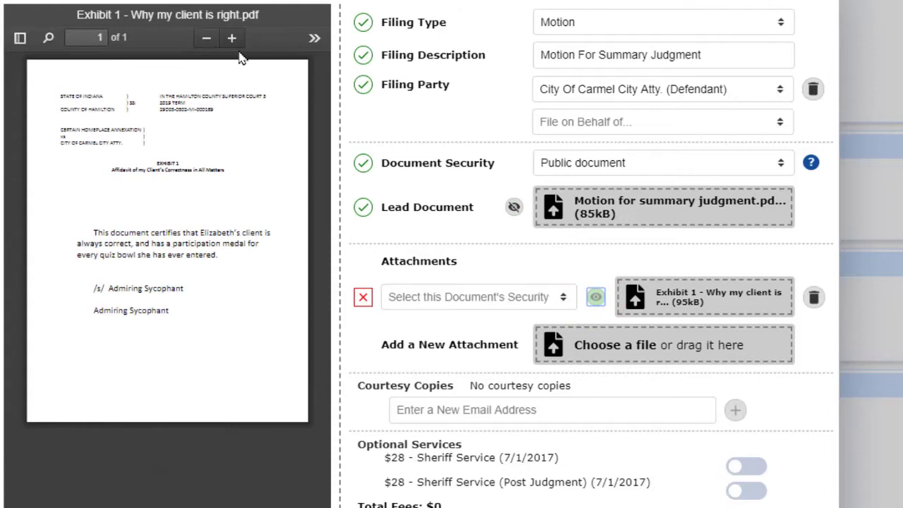
- Mark Exhibit 1 as a public document and save the motion filing
click(232, 38)
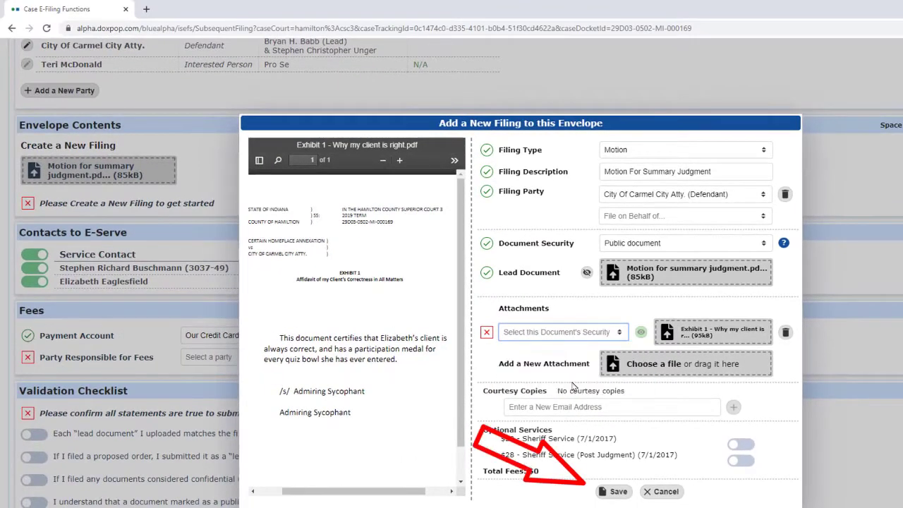
click(562, 332)
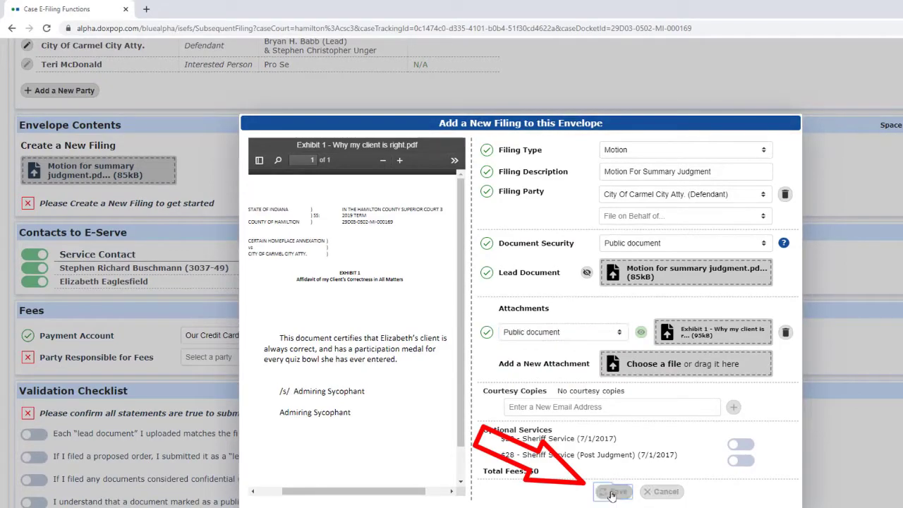
click(612, 491)
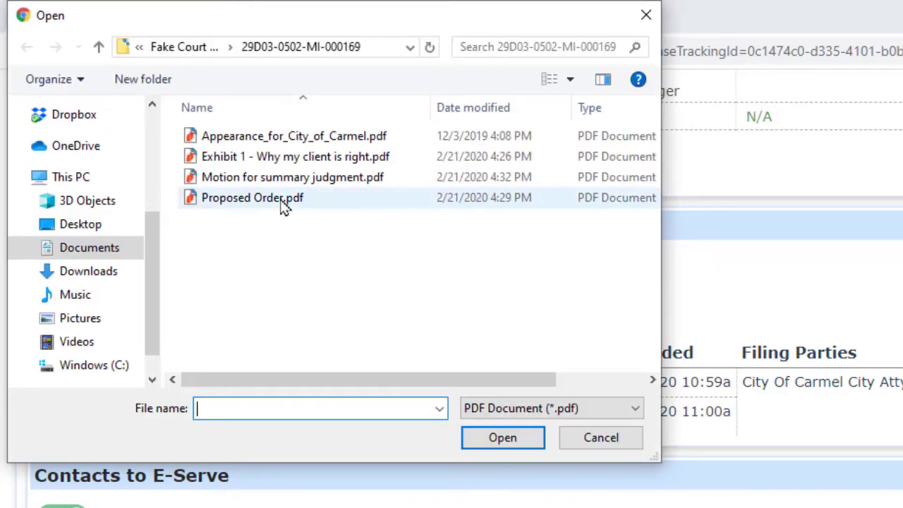
- Upload Proposed Order.pdf as type Proposed Order Filed, described 'Proposed Order', public document
click(502, 437)
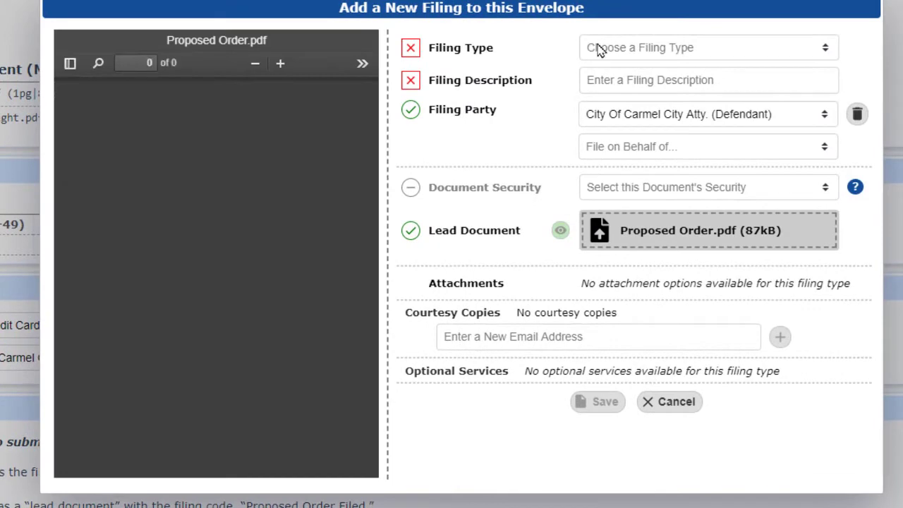
click(708, 47)
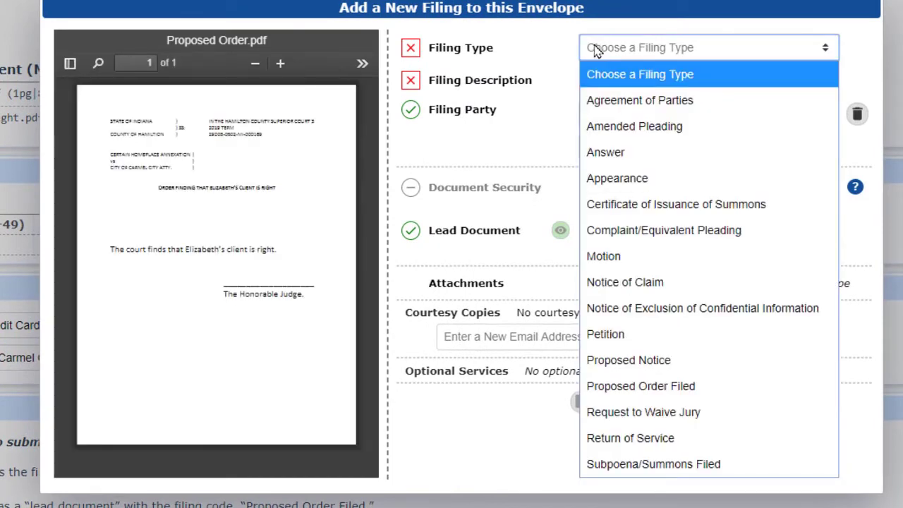
mouse_move(636, 386)
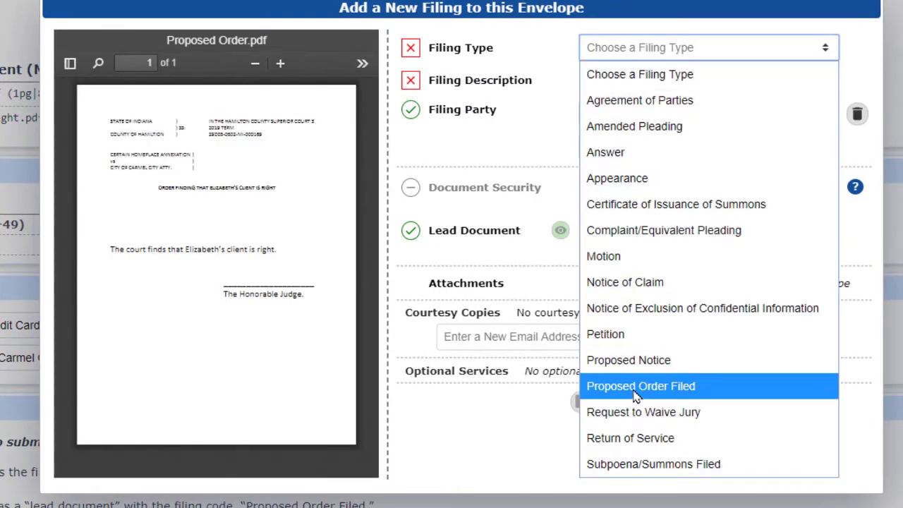
click(640, 386)
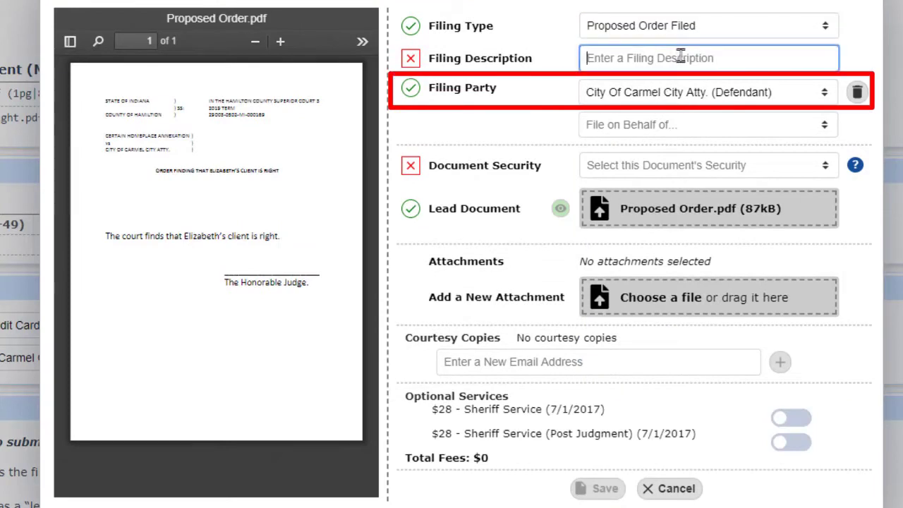
text(Proposed Order)
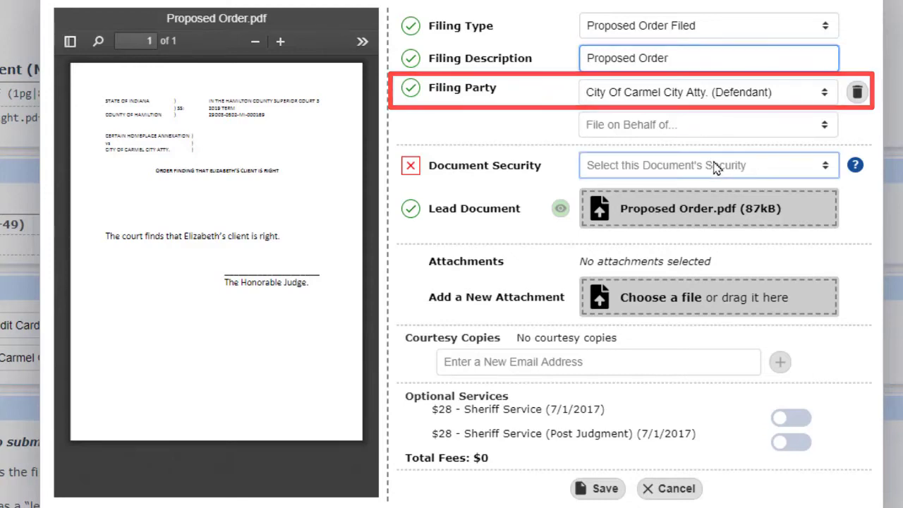
click(705, 165)
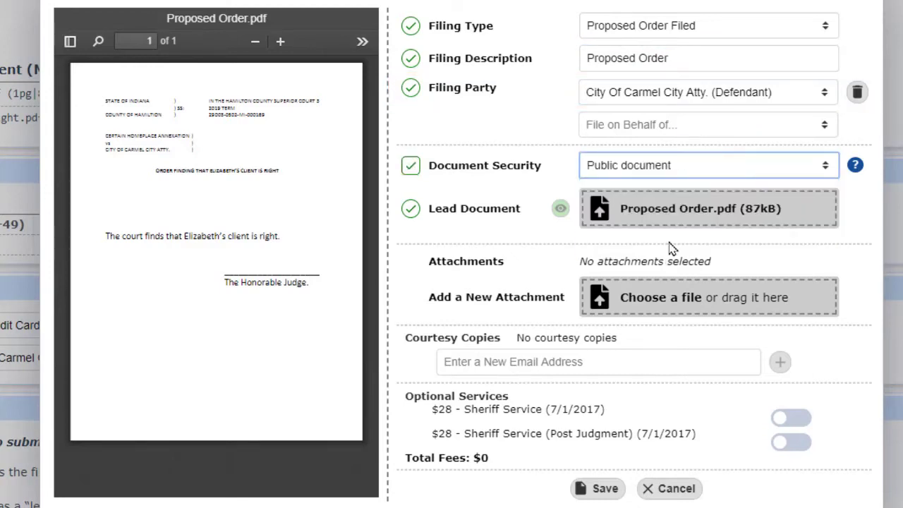
click(597, 488)
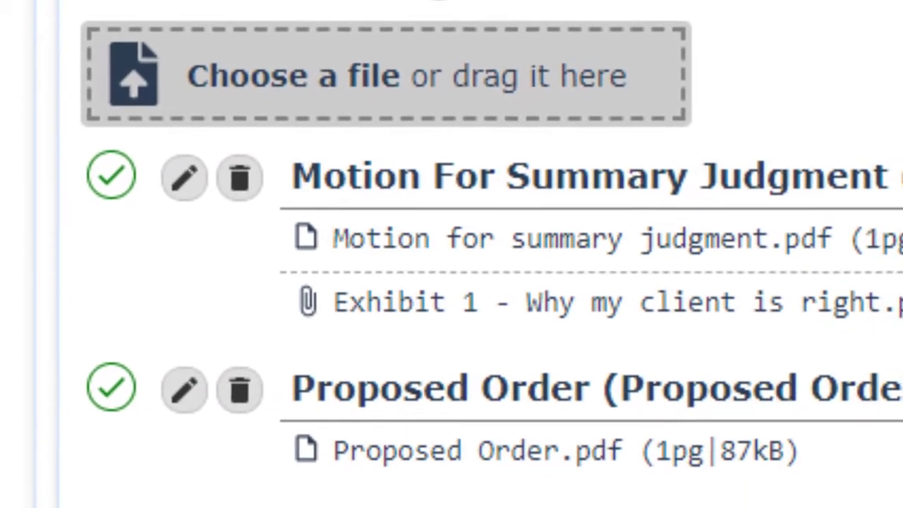
- Scroll down through Envelope Contents, Contacts to E-Serve and the $0.00 Fees section
scroll(down, 3)
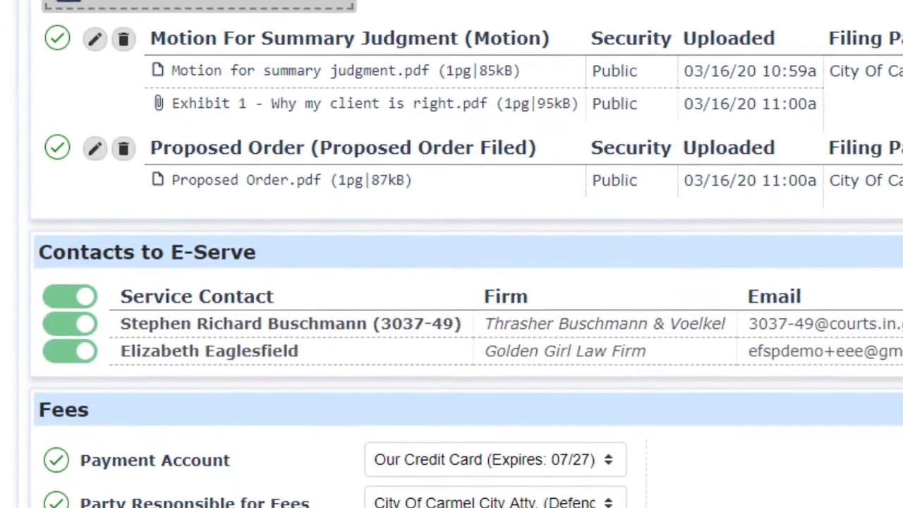
scroll(down, 3)
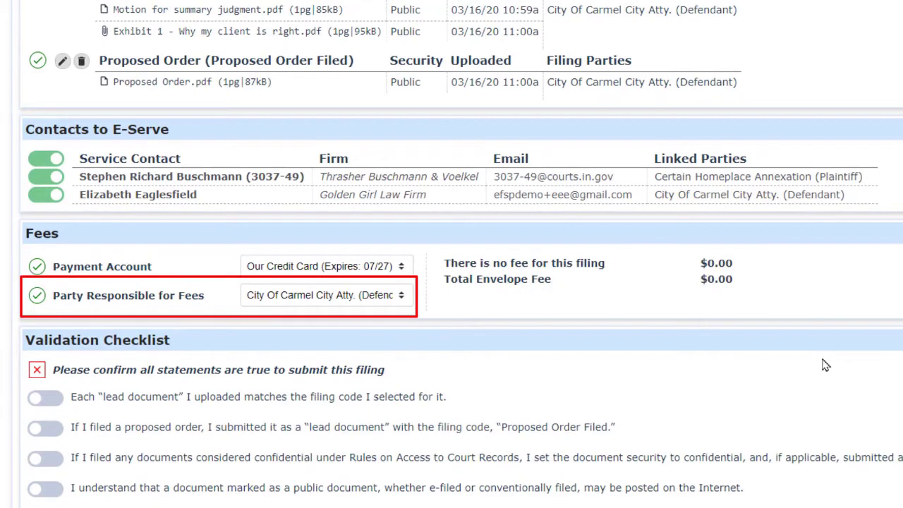
mouse_move(783, 354)
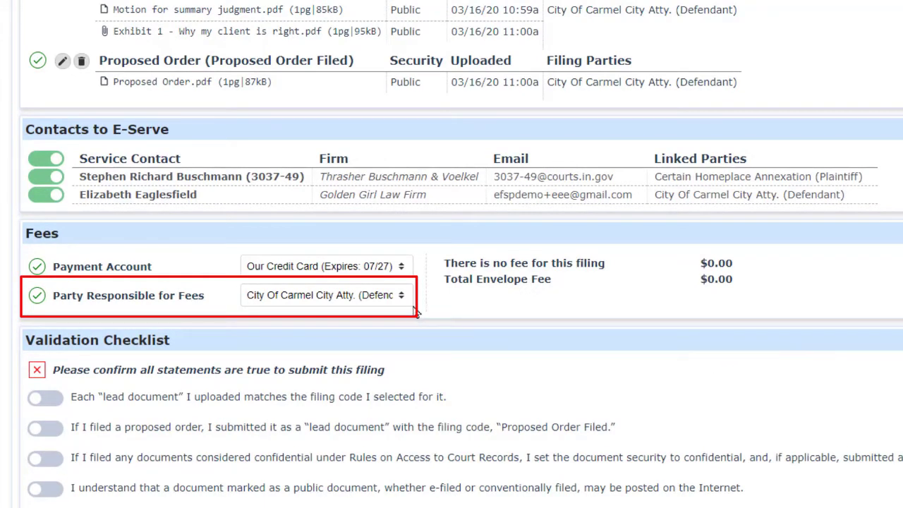
scroll(down, 3)
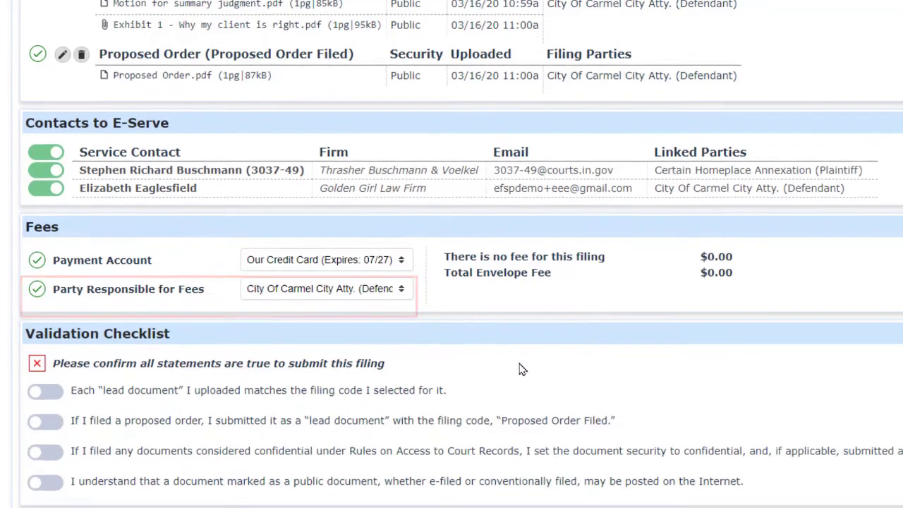
scroll(down, 3)
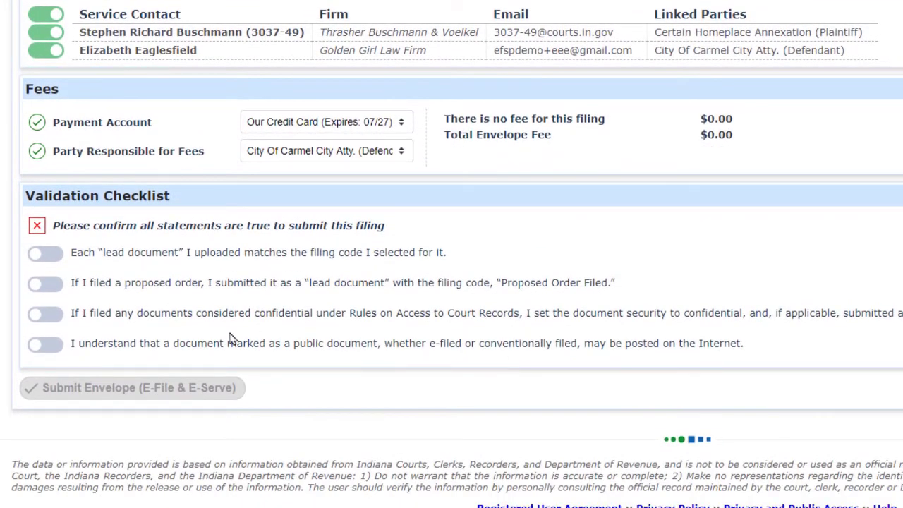
- Confirm all validation checklist statements and submit envelope 12149 to e-file and e-serve
click(44, 252)
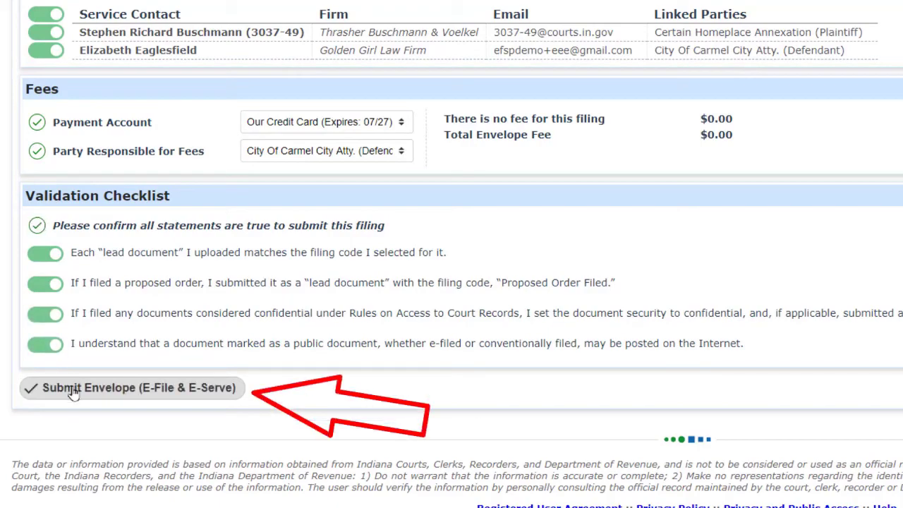
click(131, 387)
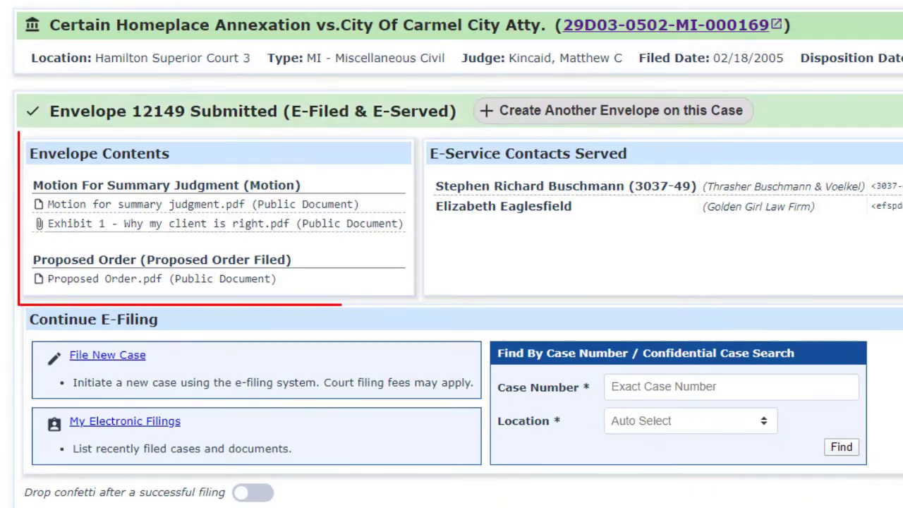